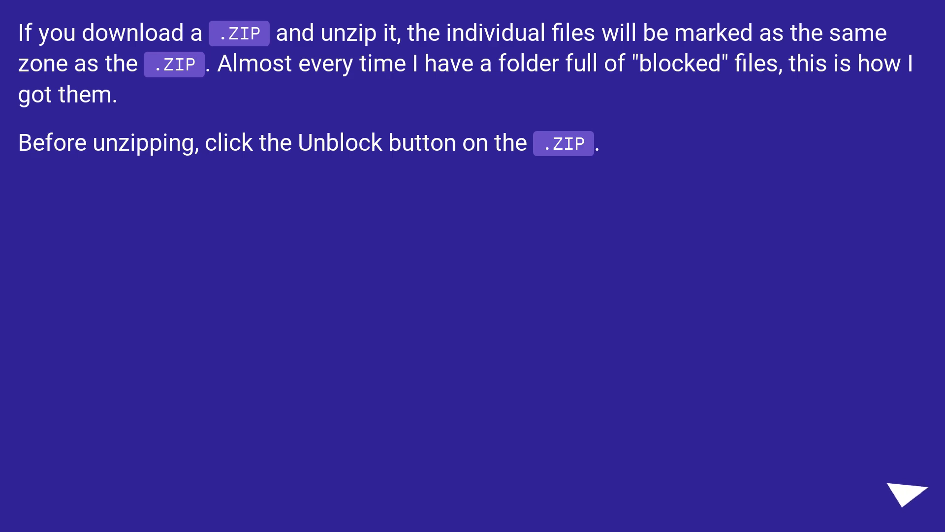
{"action": "left_click", "coordinate": [904, 496]}
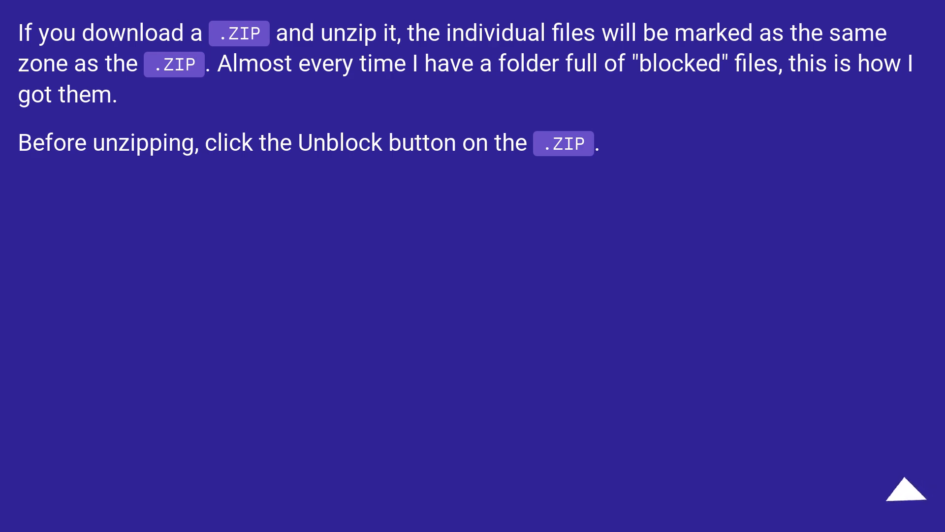